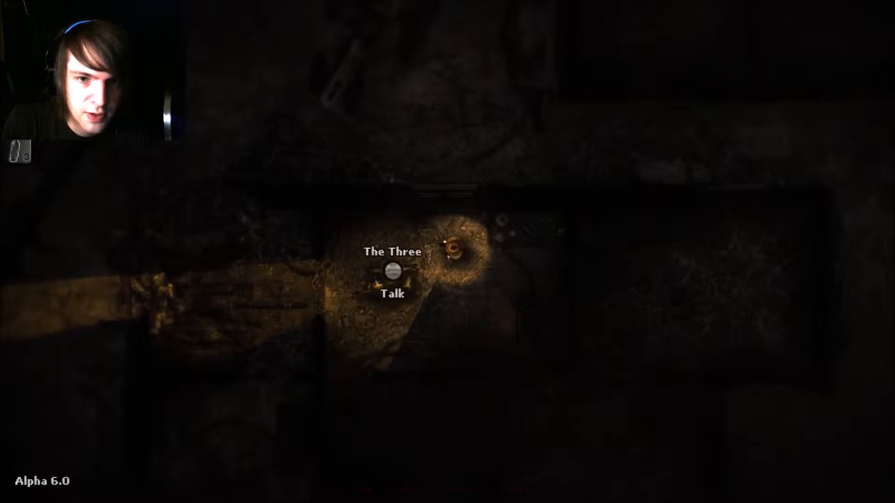
Step: Browse The Three's trade stock, close the trade screen, and walk to the workbench
left_click(393, 273)
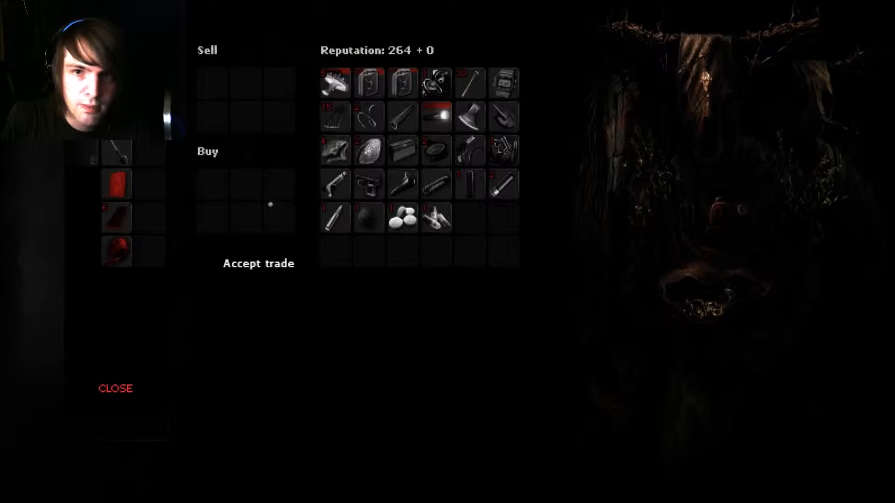
left_click(116, 388)
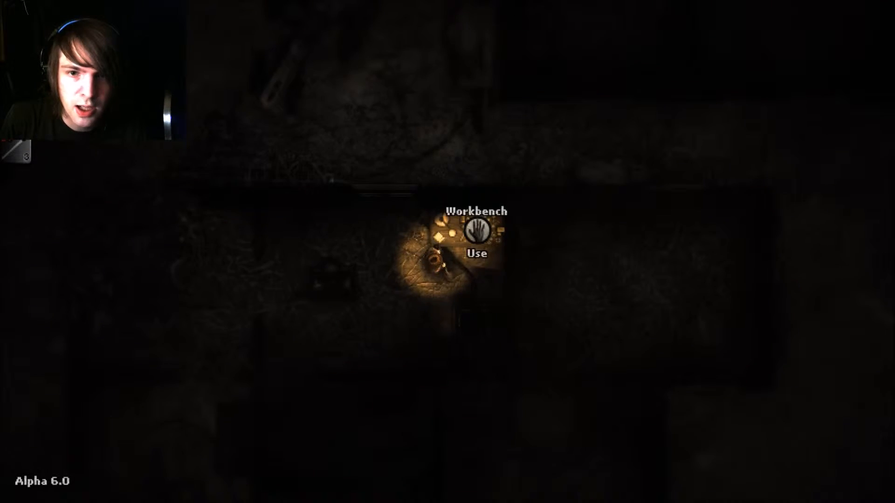
Step: Review the shovel's repair and upgrade info at the workbench, then return to The Three
left_click(478, 235)
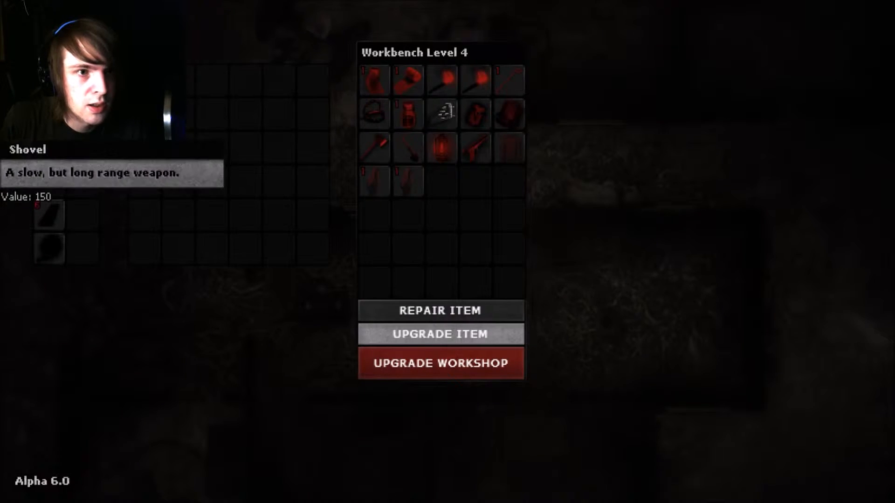
left_click(440, 333)
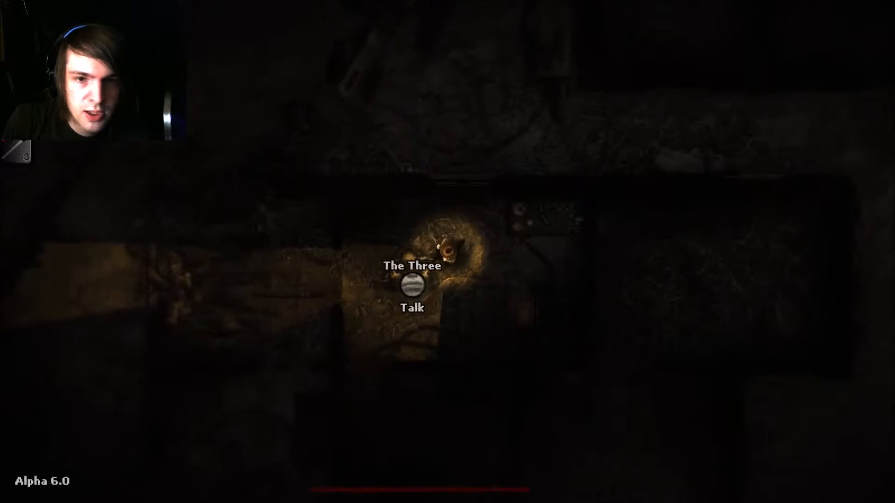
Step: Buy several items from The Three, dropping reputation from 224 to 158
left_click(411, 293)
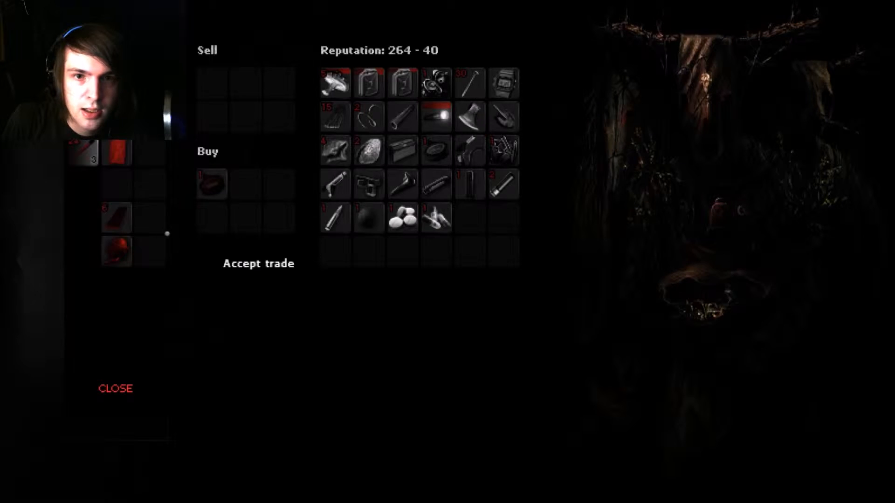
left_click(116, 388)
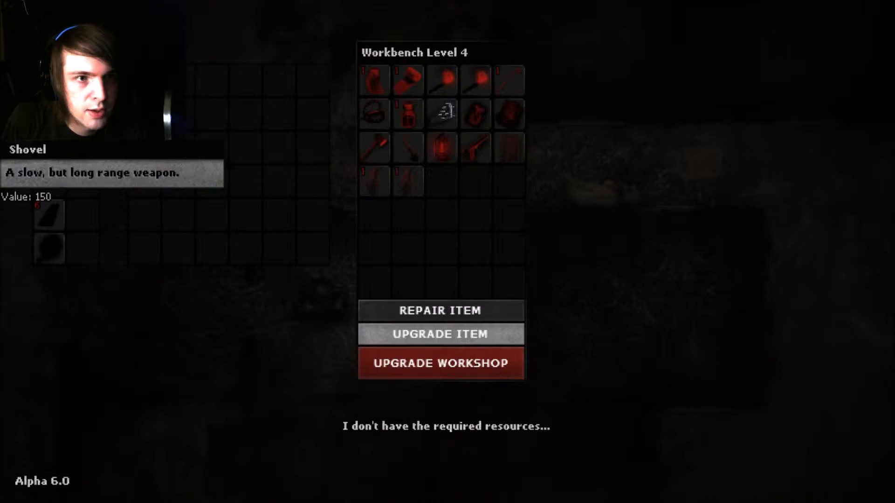
left_click(442, 334)
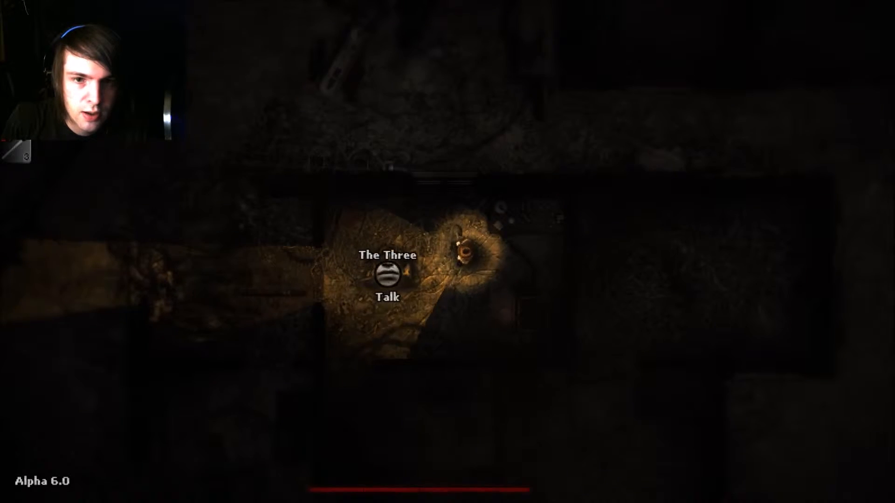
left_click(386, 280)
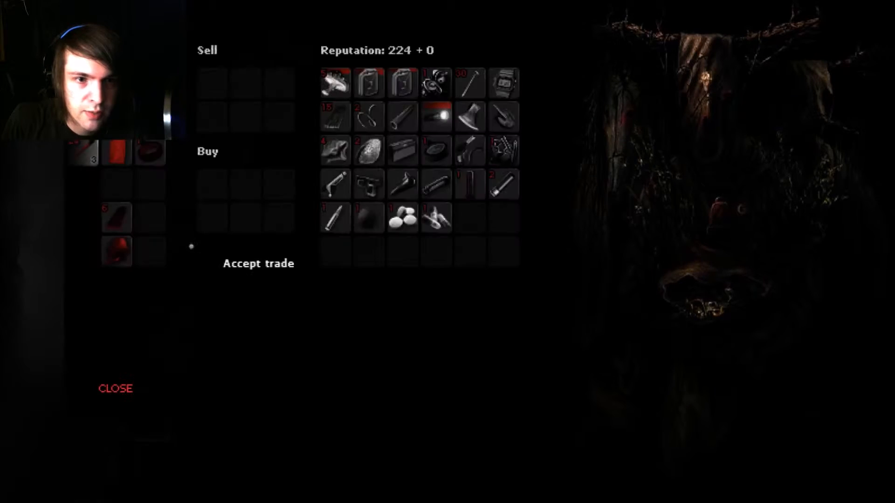
mouse_move(433, 116)
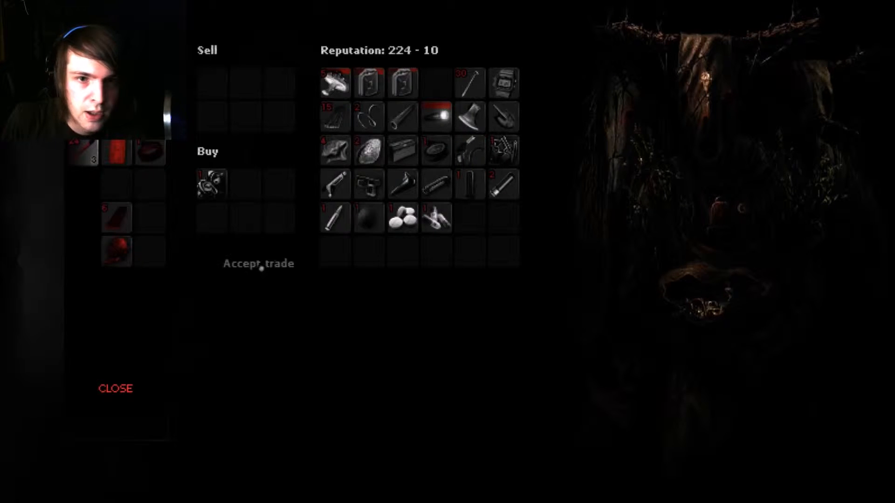
left_click(115, 389)
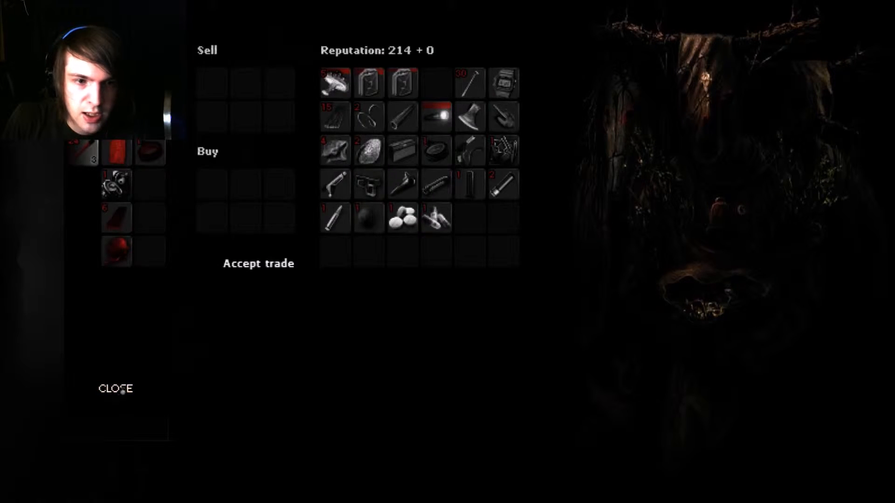
left_click(116, 389)
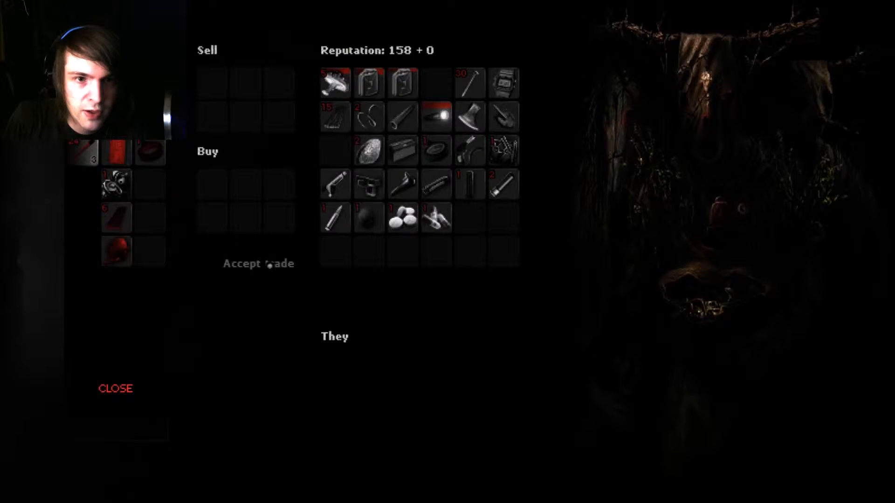
left_click(115, 388)
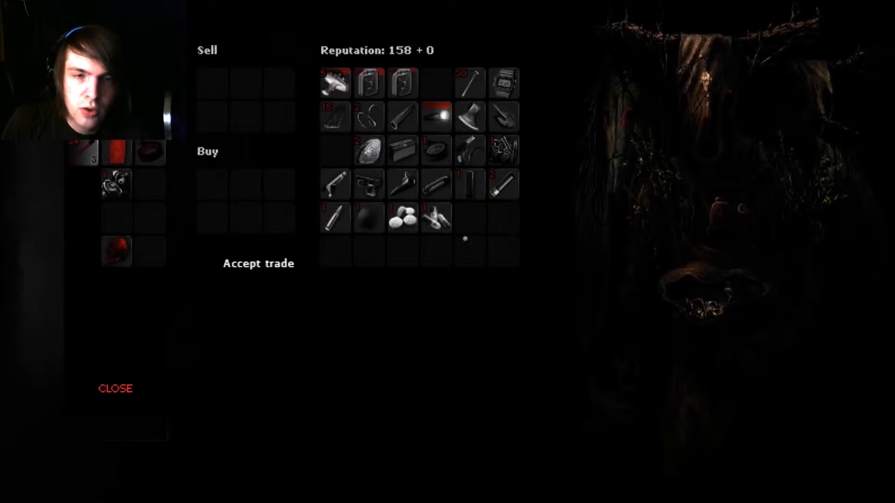
Step: Leave the trader, switch on the hideout generator, and use the table saw
left_click(116, 389)
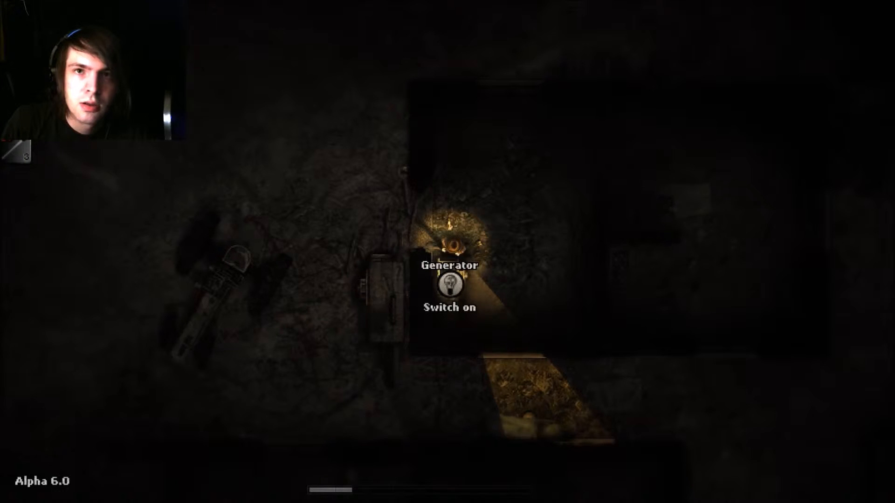
left_click(448, 287)
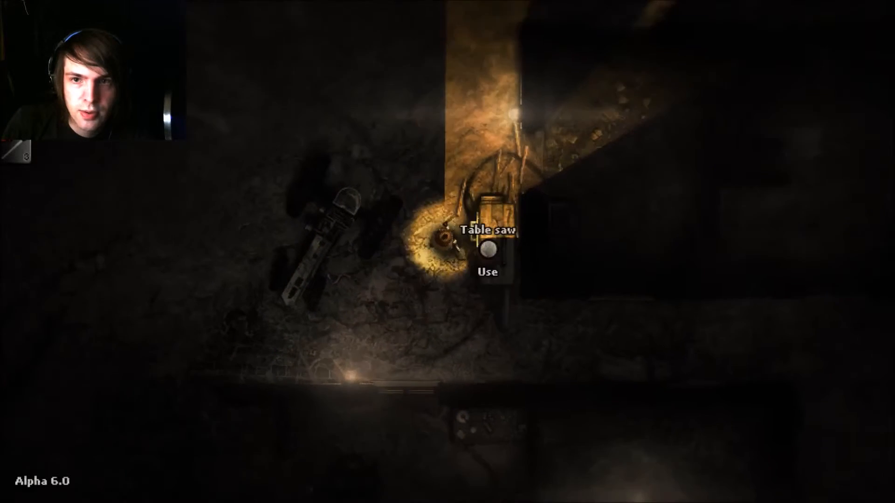
left_click(490, 251)
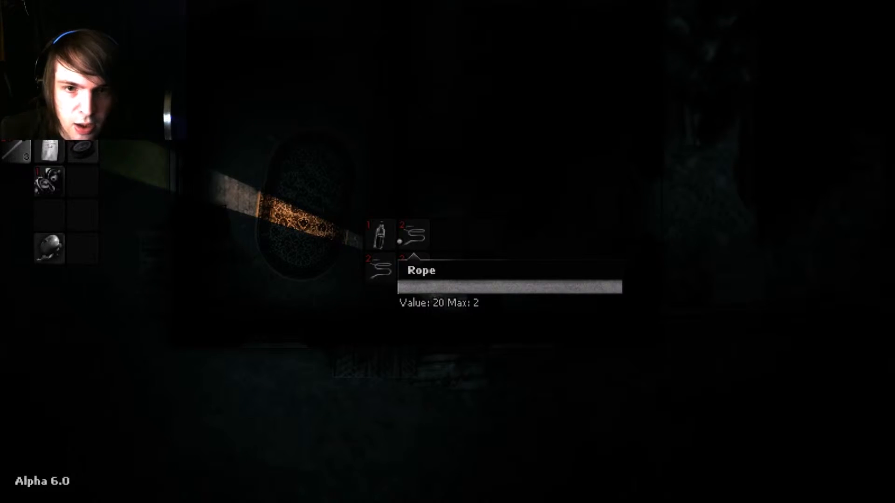
mouse_move(416, 272)
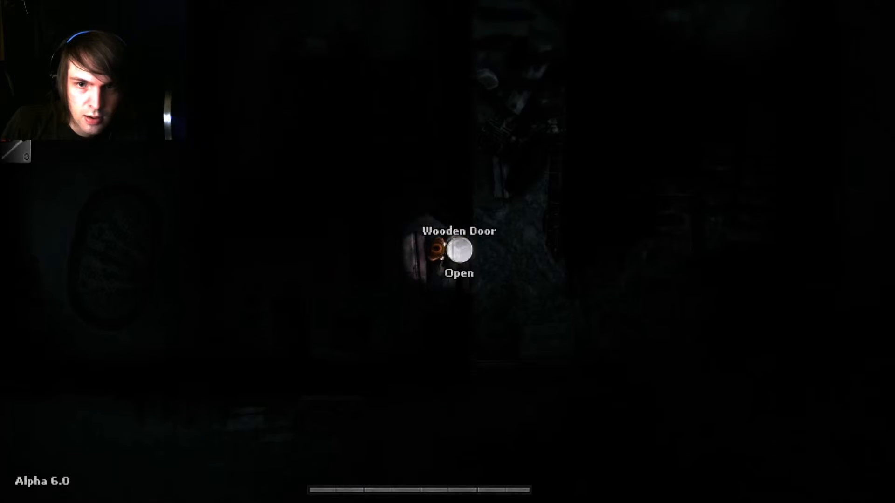
Step: Open the wooden door and step through into the dark
left_click(462, 256)
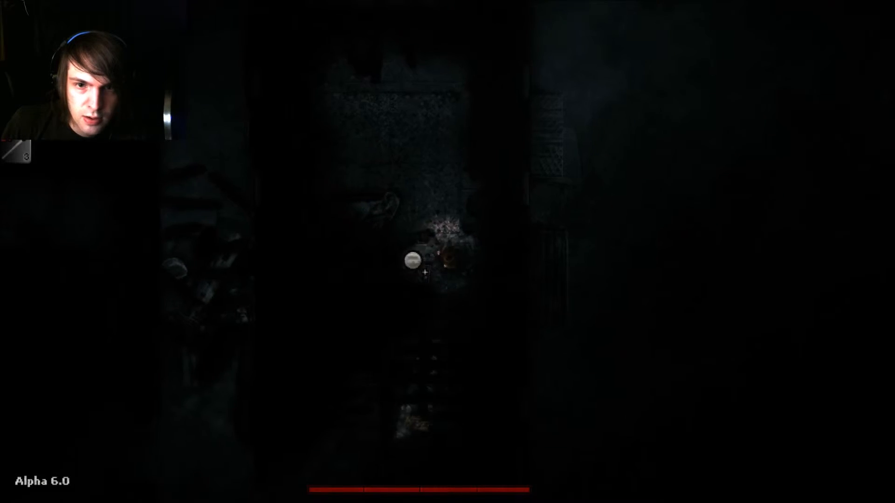
key("tab")
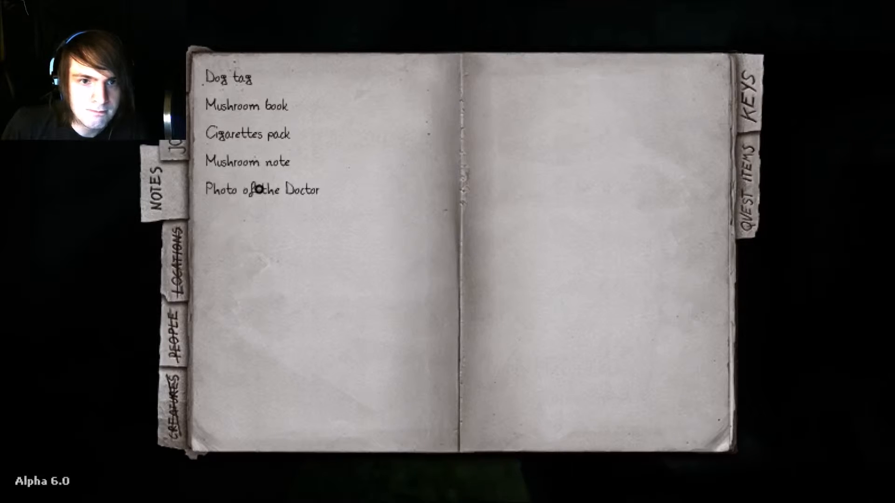
Step: Read the 'Photo of the Doctor' entry in the journal's notes
left_click(263, 190)
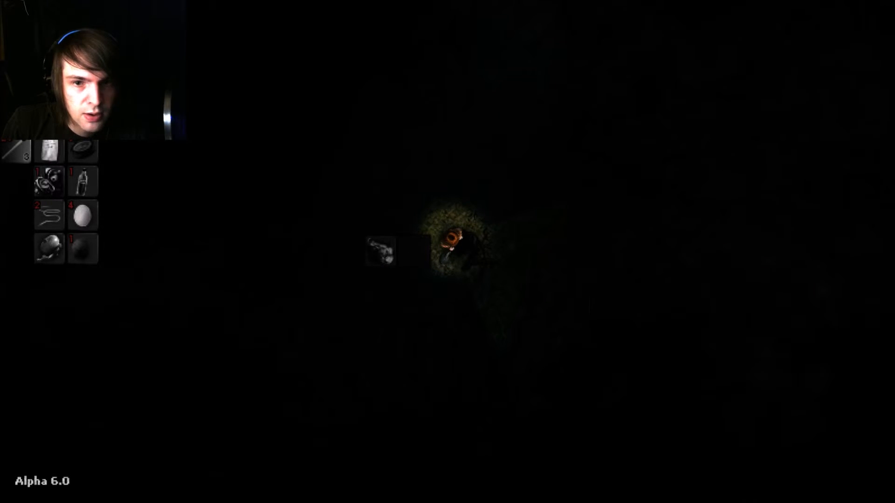
mouse_move(383, 253)
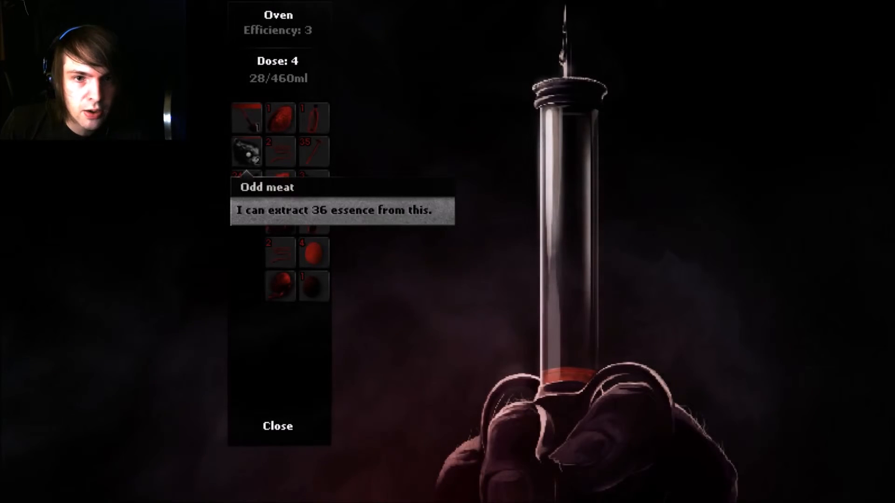
Step: Extract the odd meat's essence to reach 64/460ml, then close the oven
left_click(249, 153)
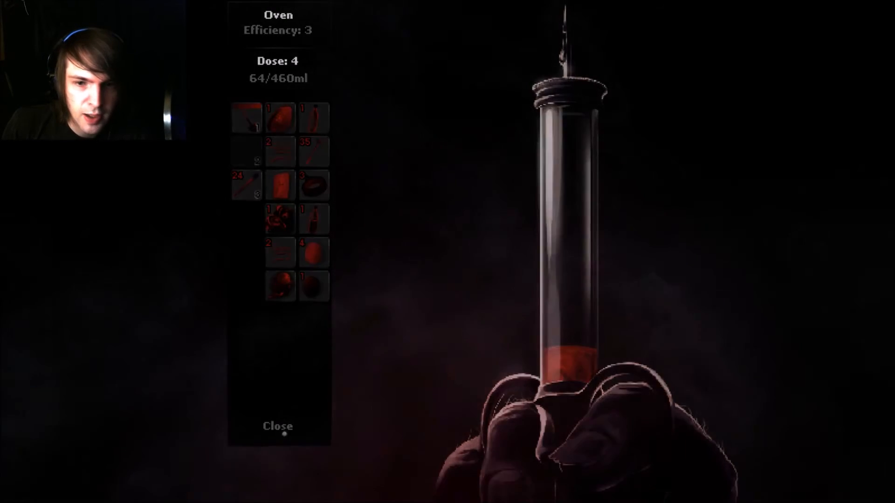
left_click(277, 426)
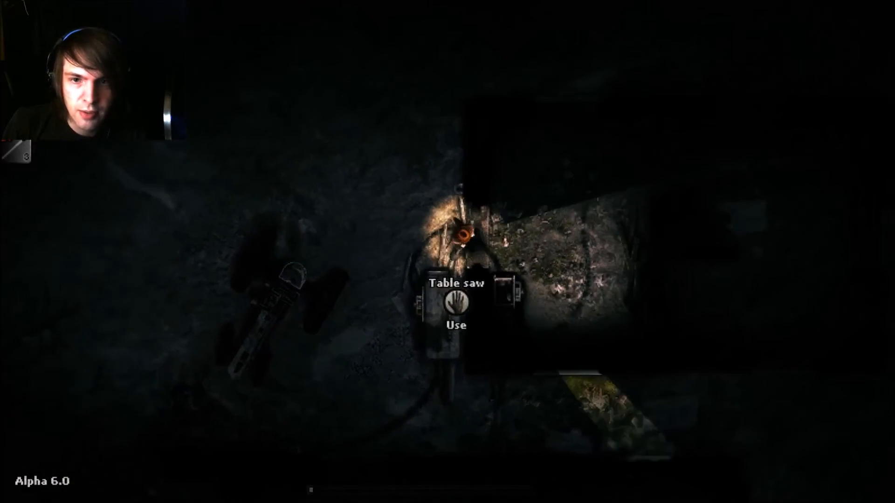
Step: Use the table saw
left_click(456, 306)
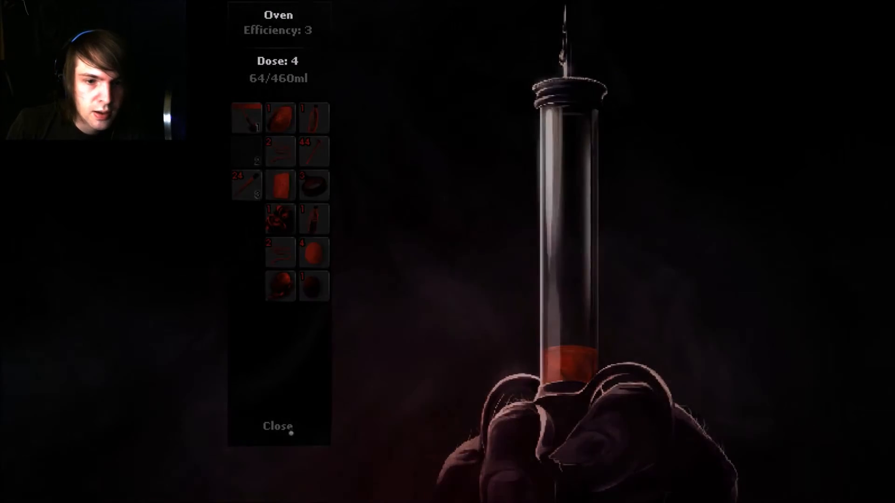
left_click(278, 426)
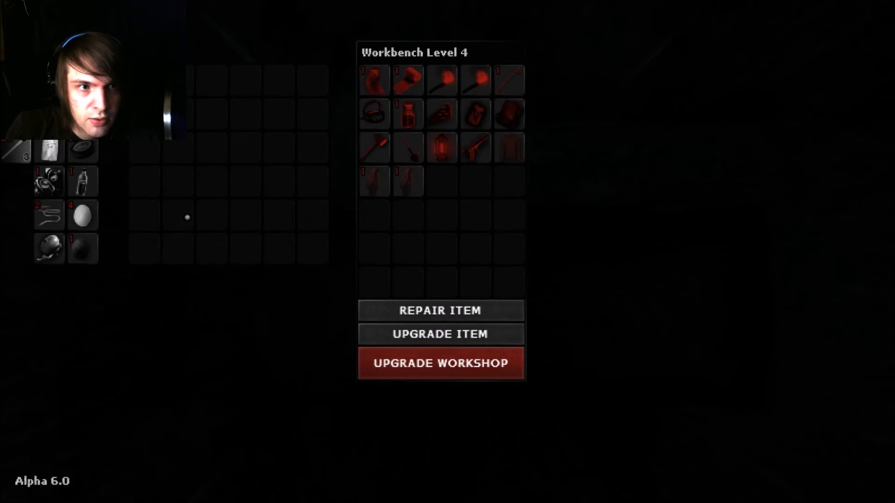
mouse_move(84, 186)
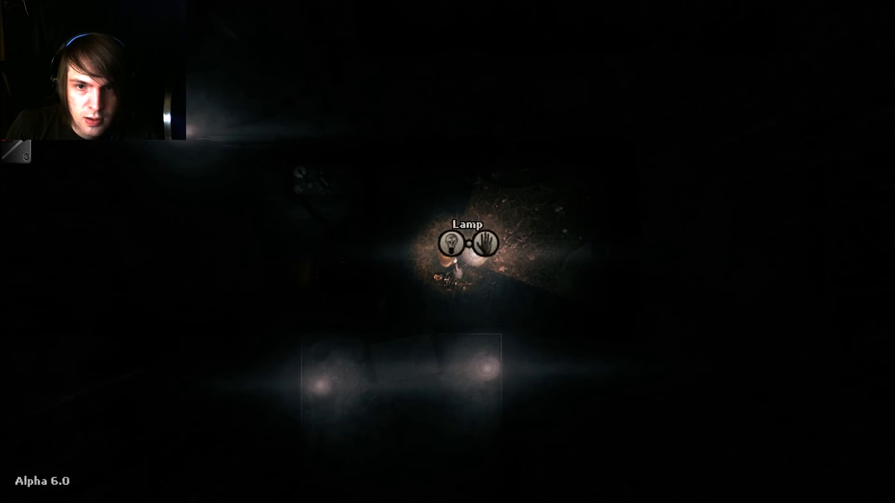
Step: Grab the lamp with the drag option in the dark hideout
left_click(484, 245)
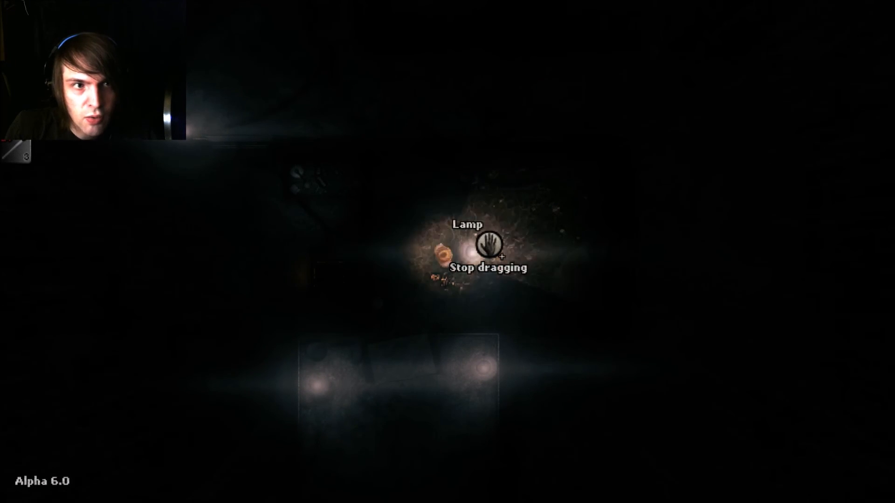